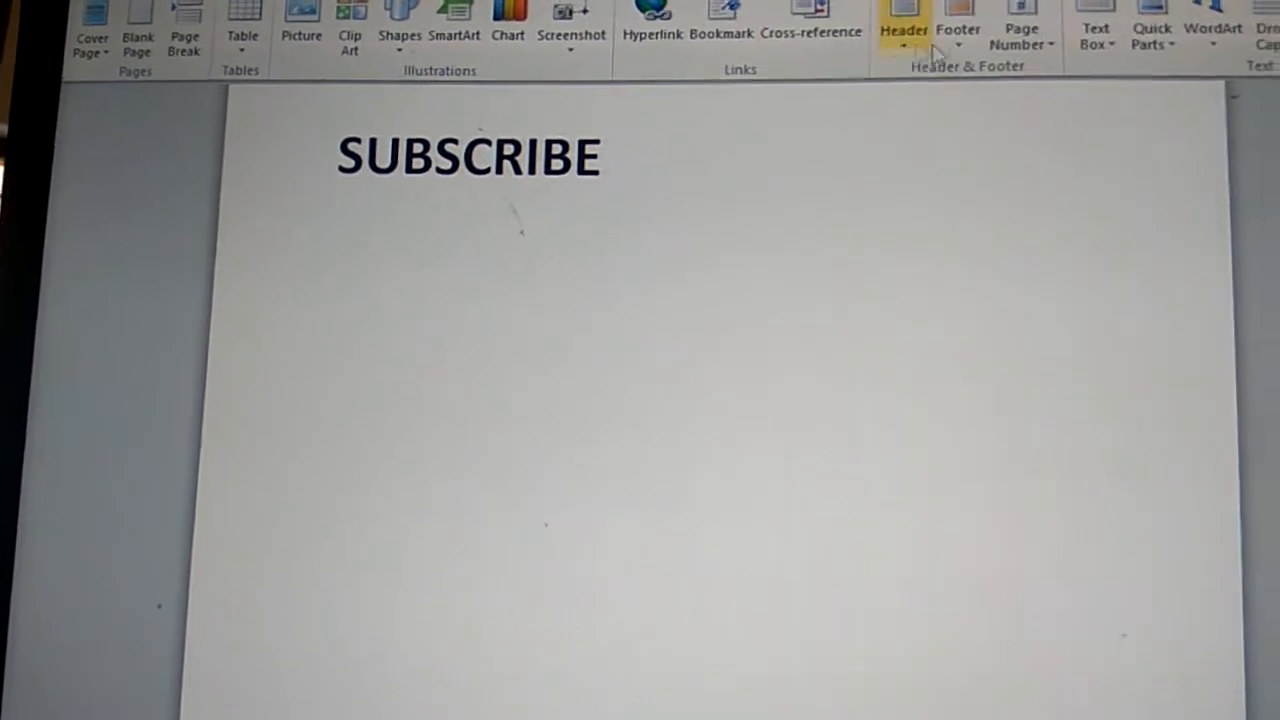
Insert a built-in quote text box from the Text Box gallery.
click(1097, 18)
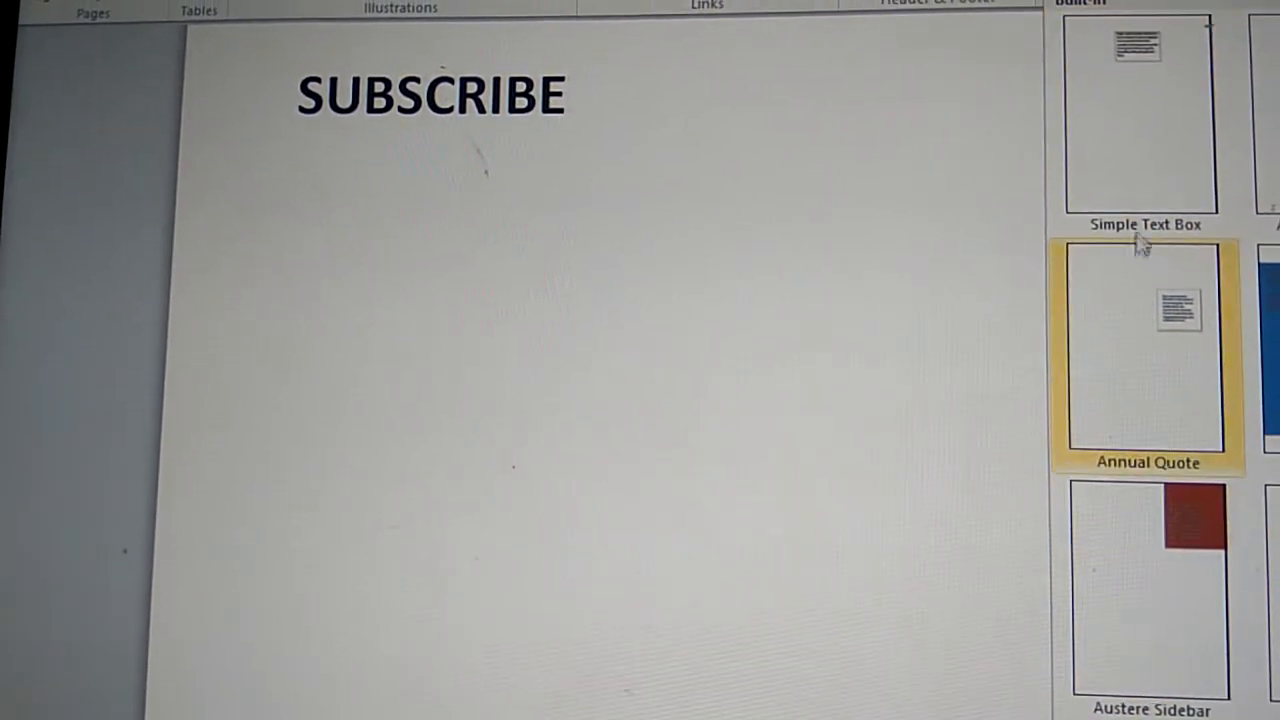
click(1147, 350)
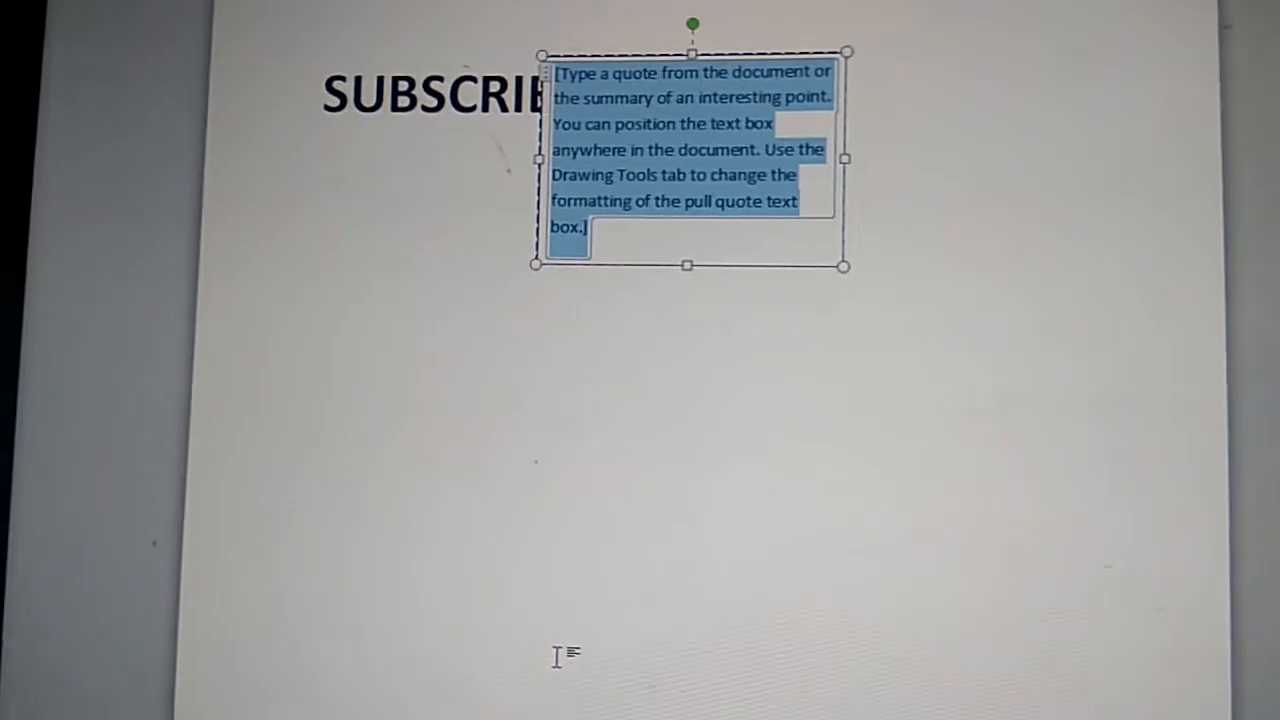
Delete the quote box's placeholder text, then right-click the box.
key(Delete)
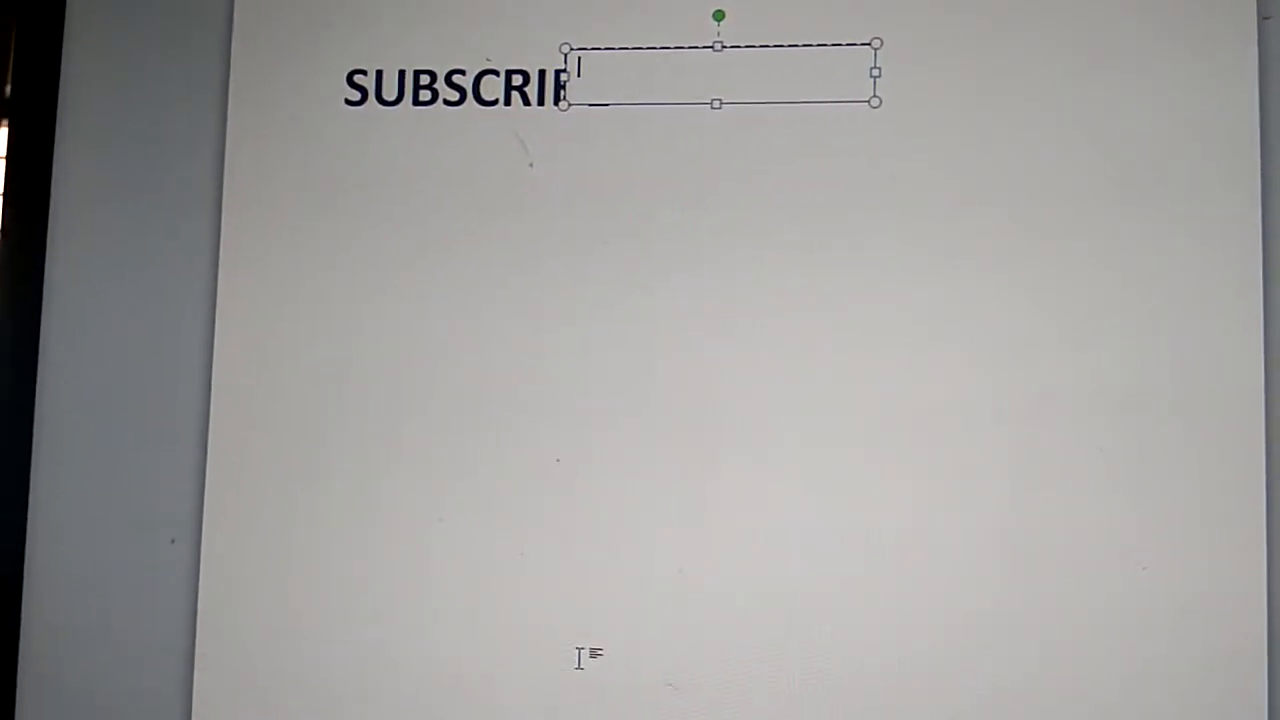
right_click(570, 75)
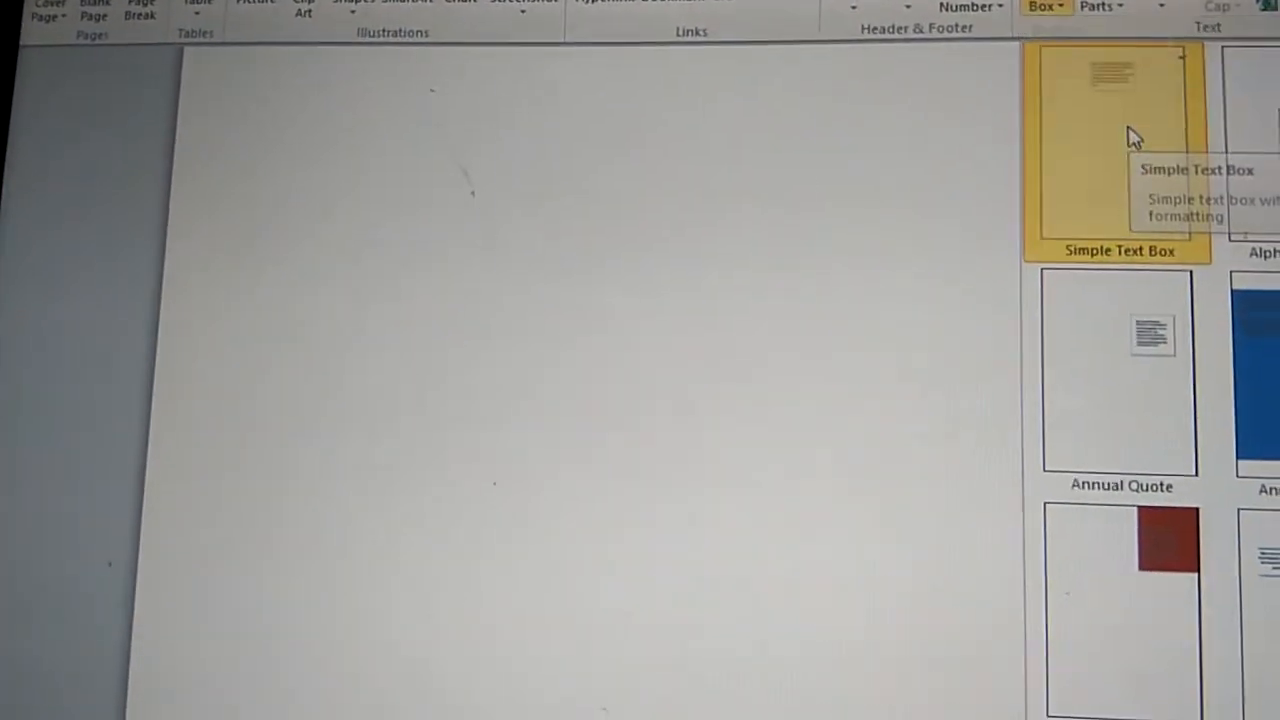
Insert a Simple Text Box and type 'subscribe' into it.
click(1113, 140)
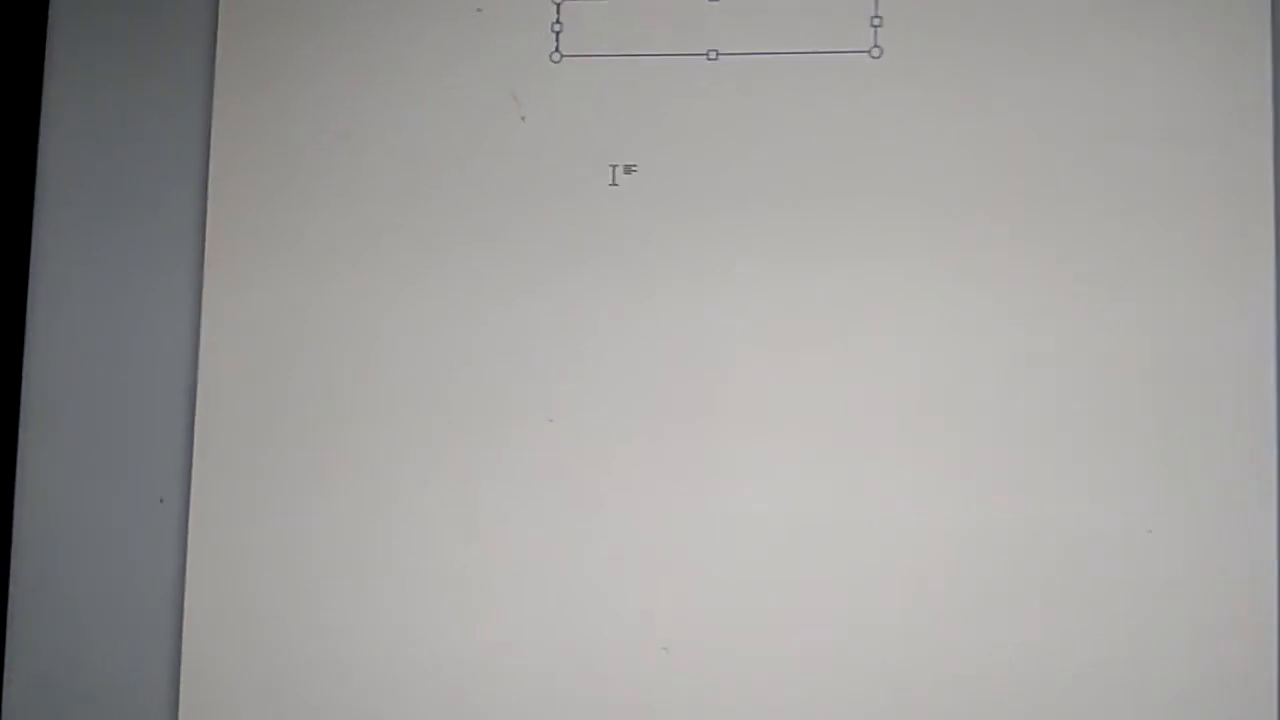
text(subscrib)
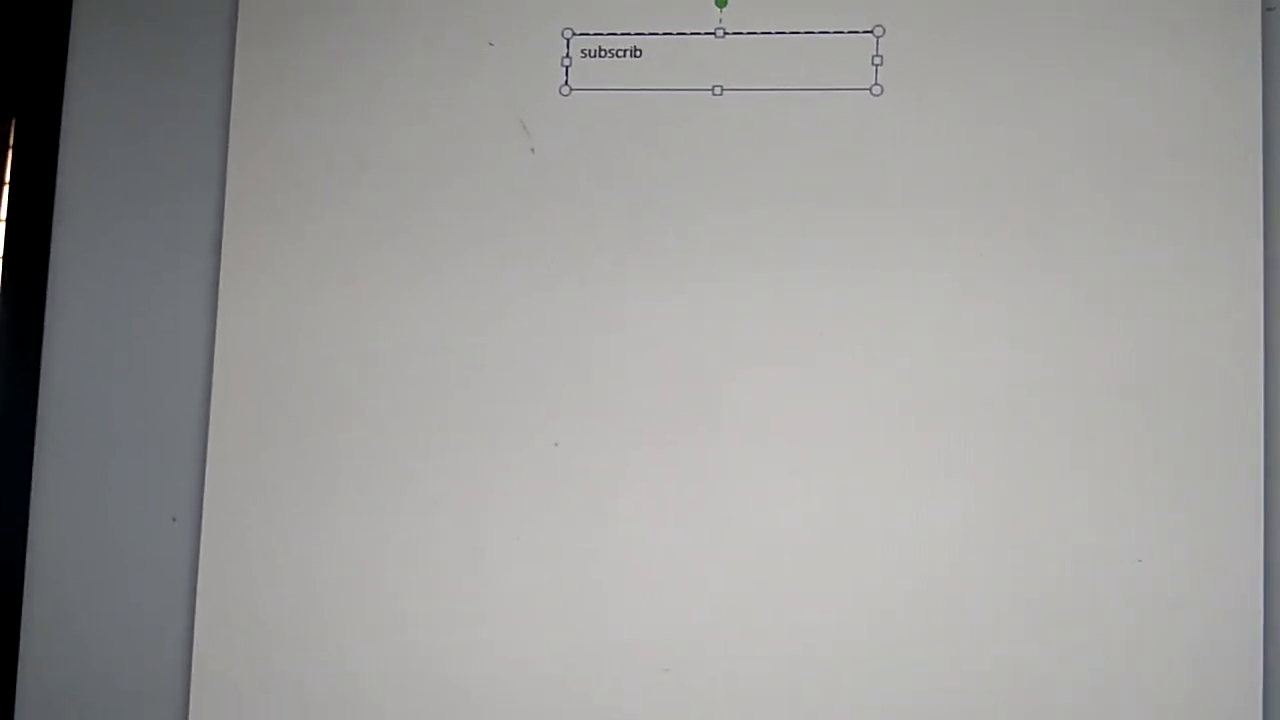
text(e)
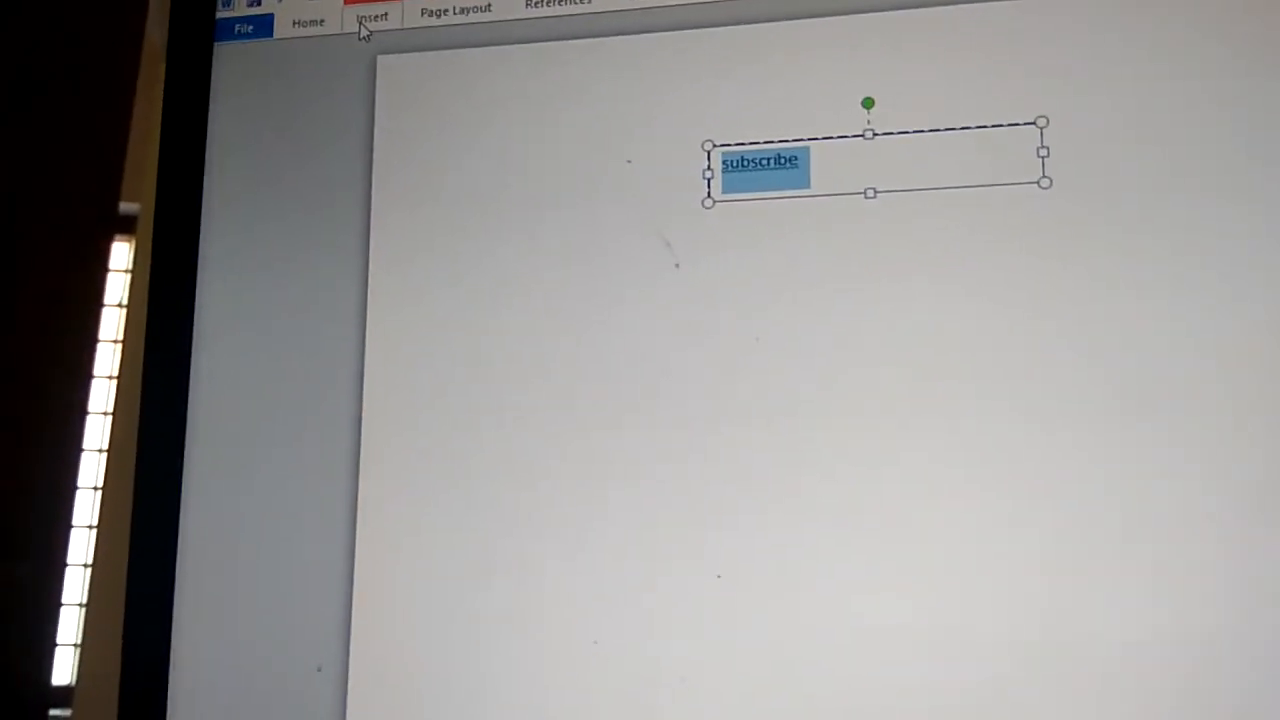
Set the word 'subscribe' to a large font size, such as 48.
click(370, 18)
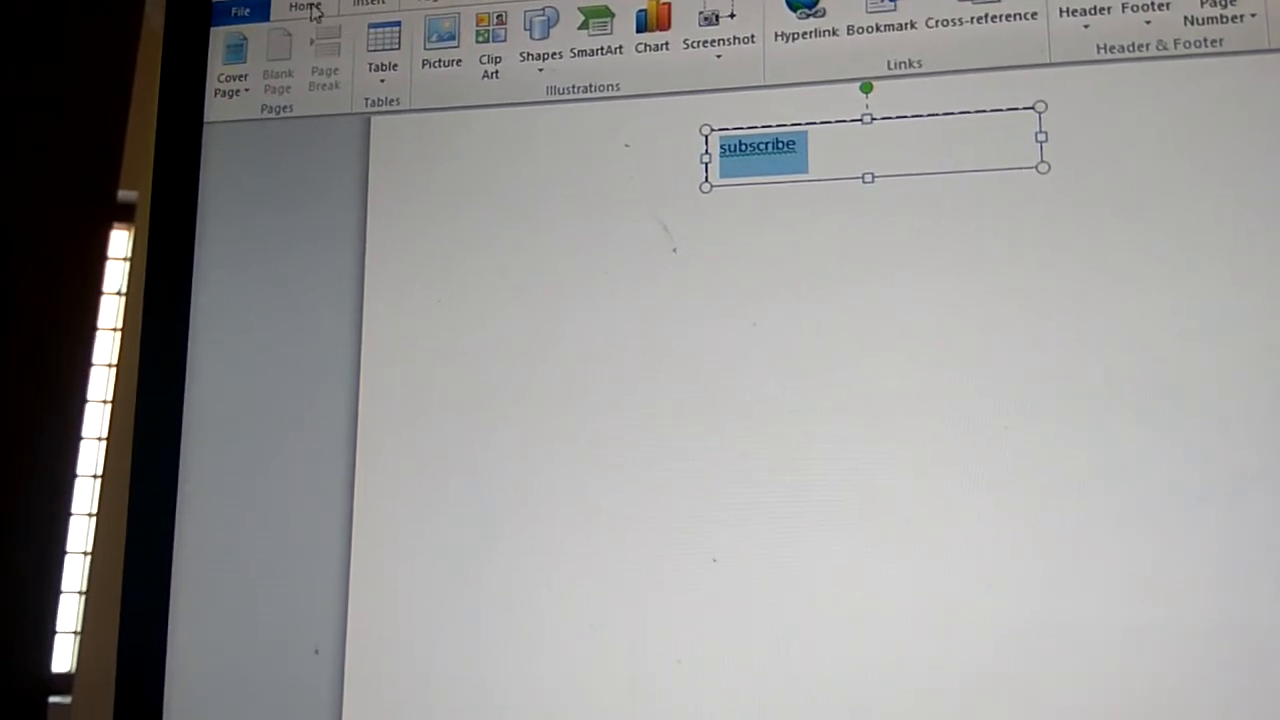
click(304, 7)
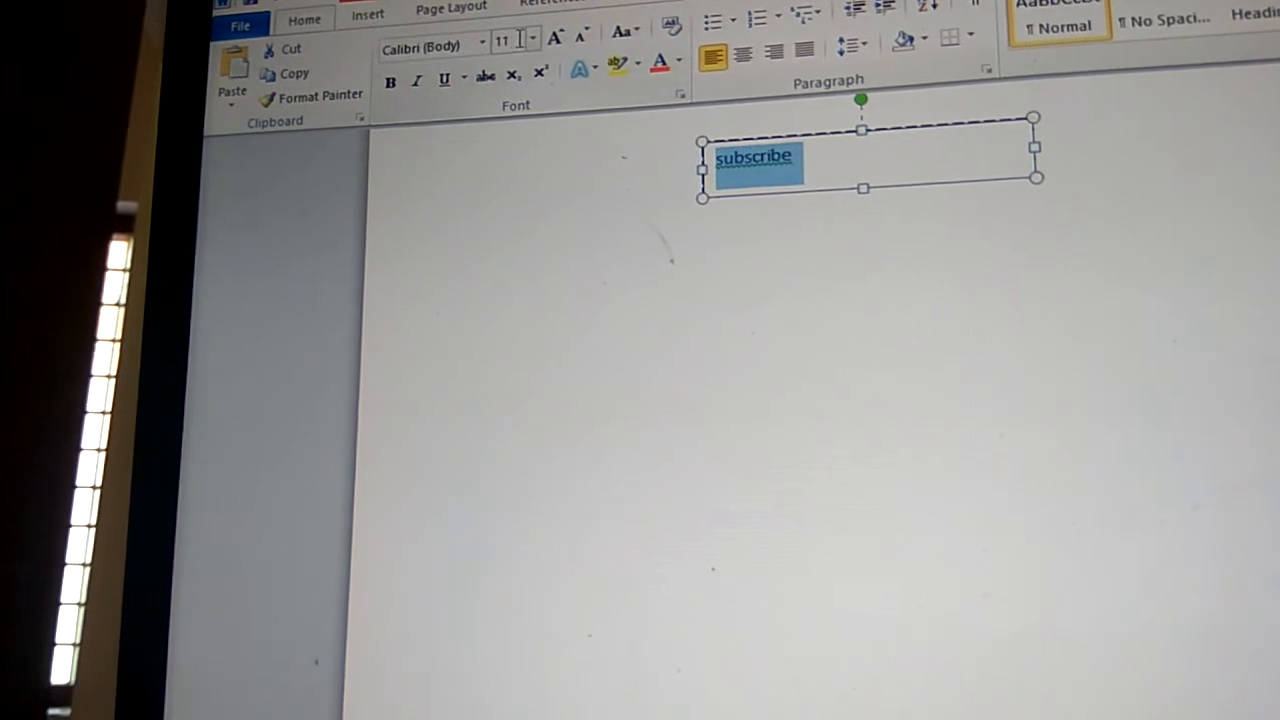
click(530, 13)
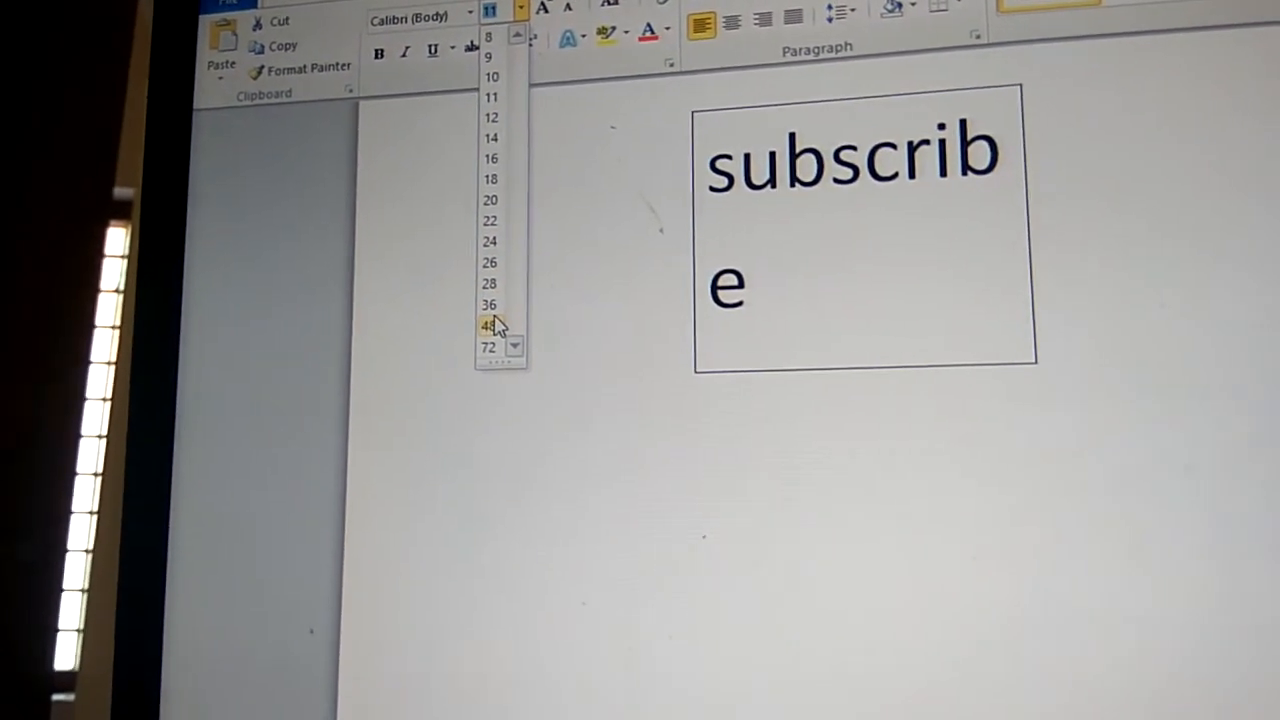
click(489, 325)
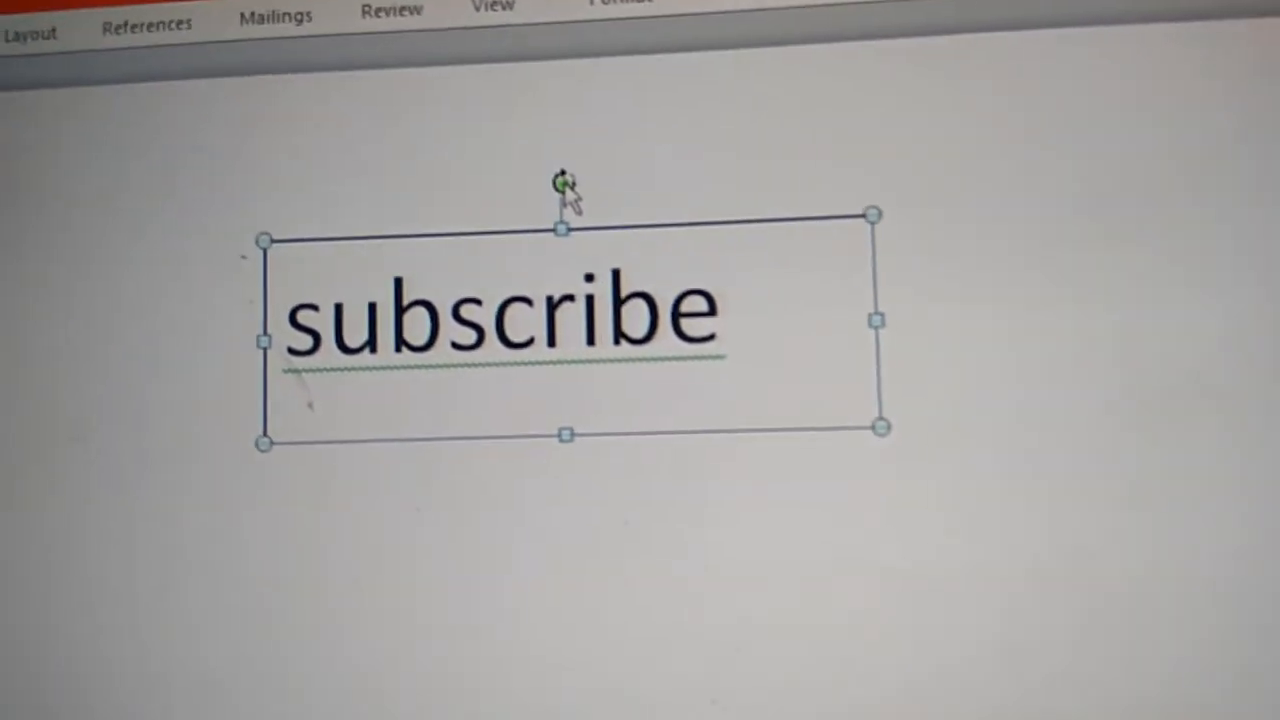
Drag the green rotation handle to turn the subscribe text box upside down.
drag(562, 185, 465, 290)
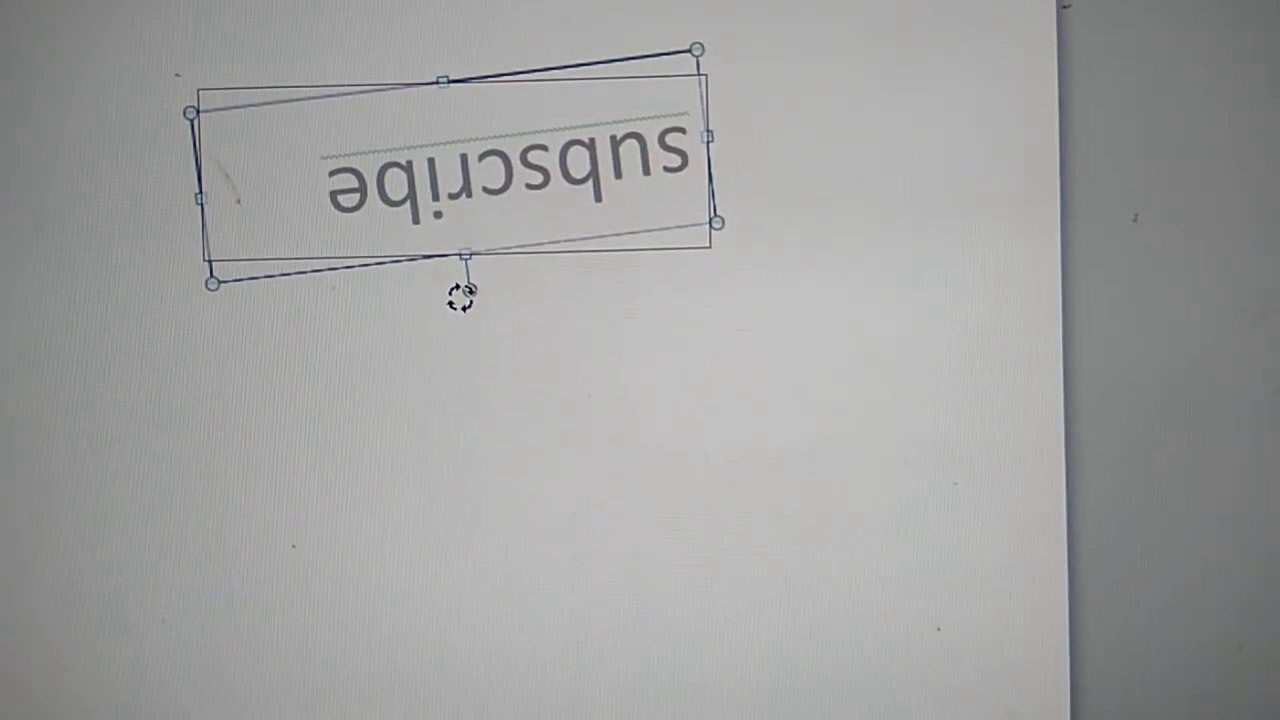